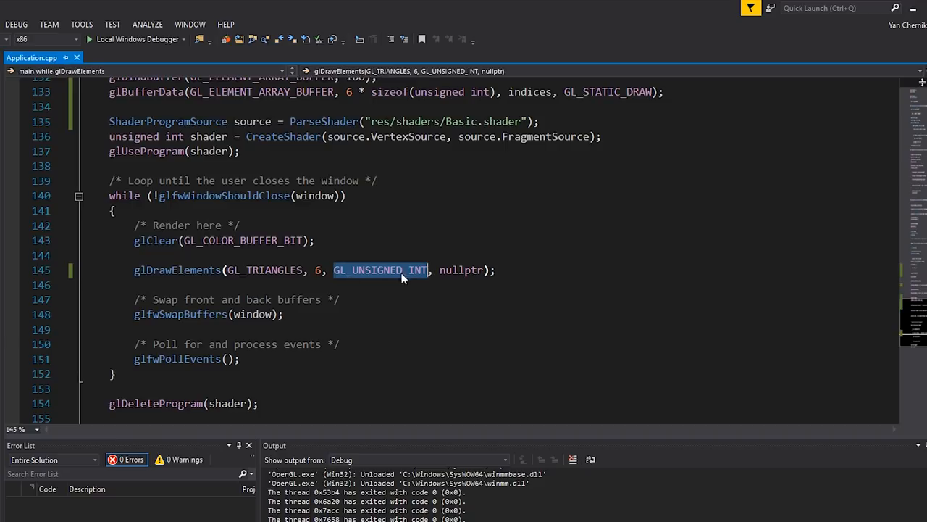
double_click(386, 270)
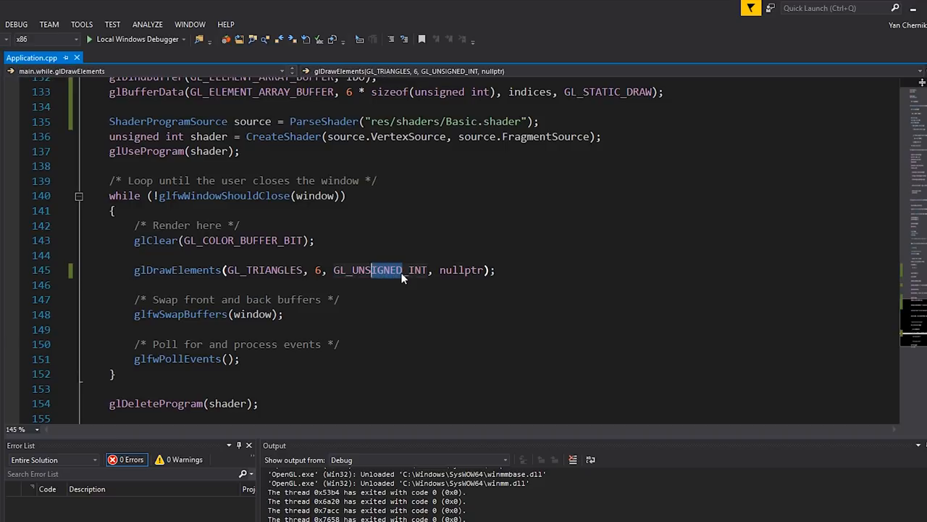